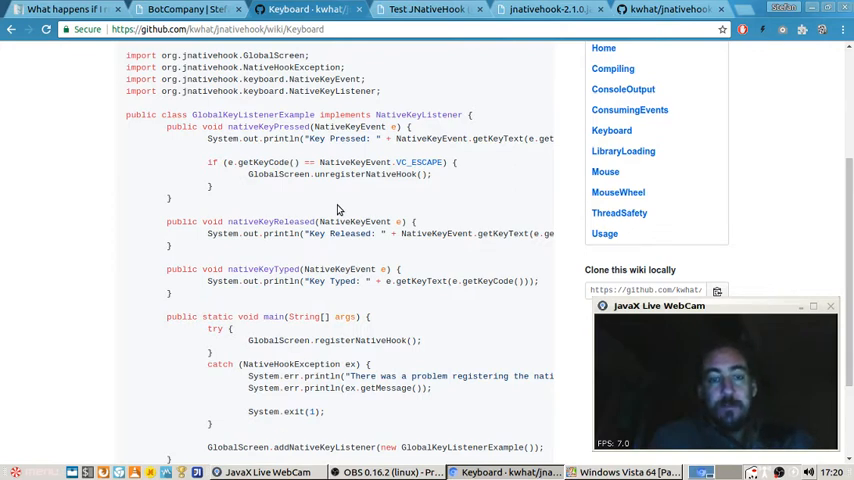
mouse_move(512, 72)
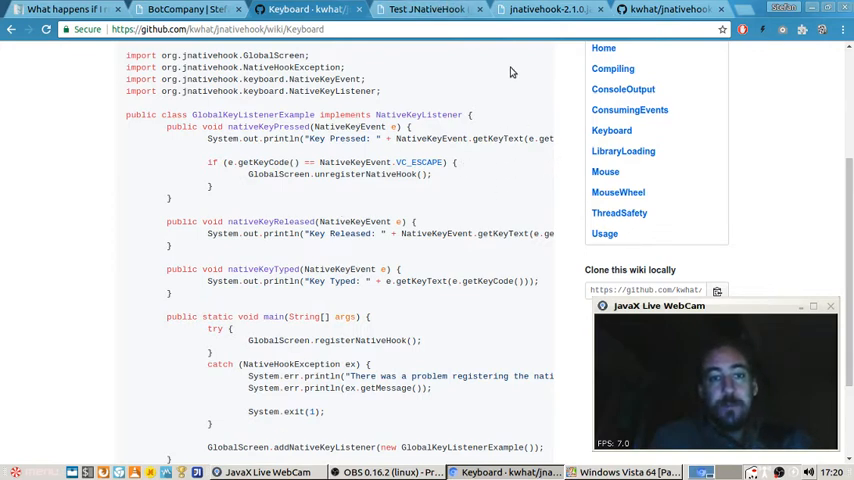
mouse_move(384, 269)
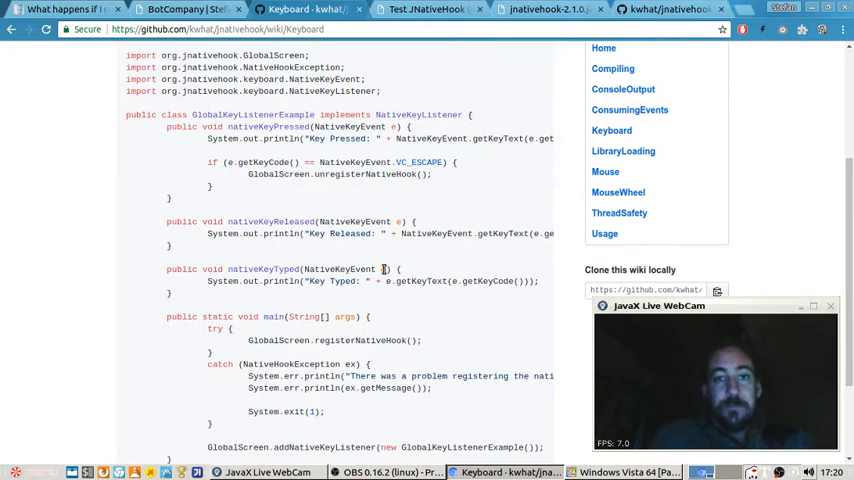
mouse_move(531, 218)
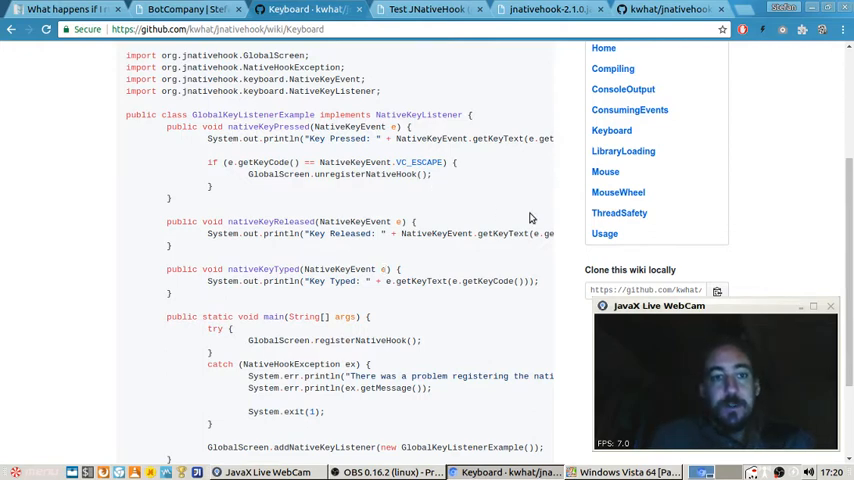
mouse_move(495, 230)
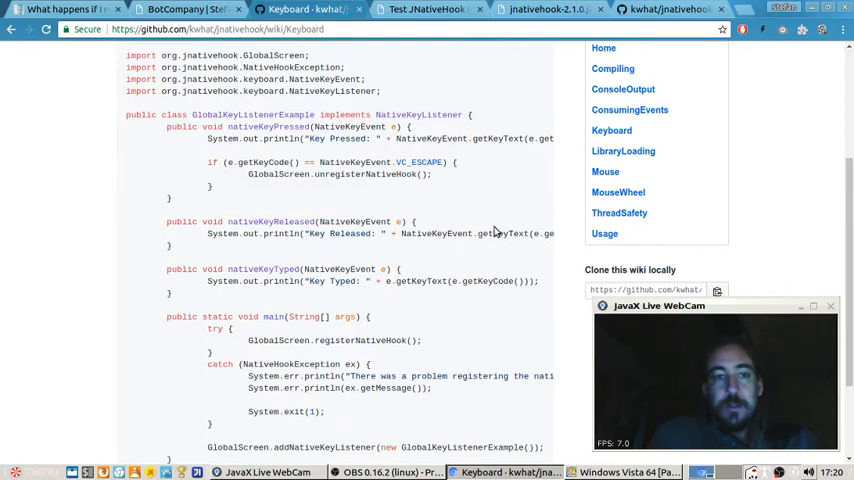
mouse_move(156, 184)
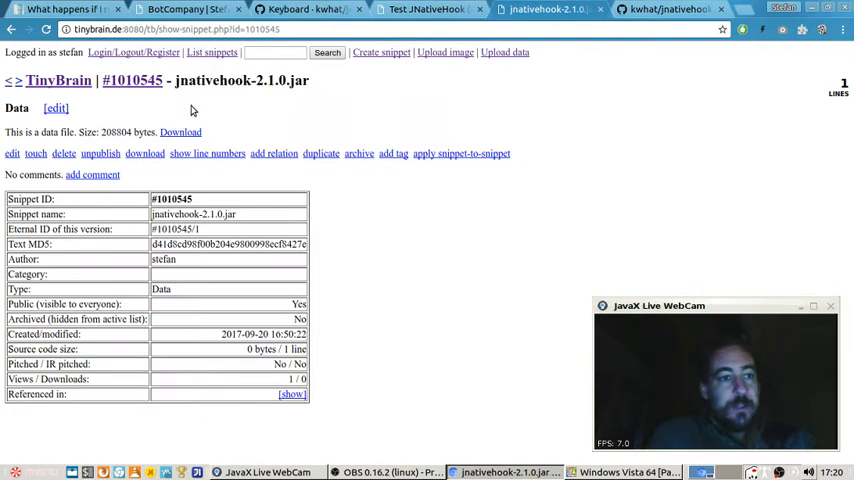
mouse_move(381, 52)
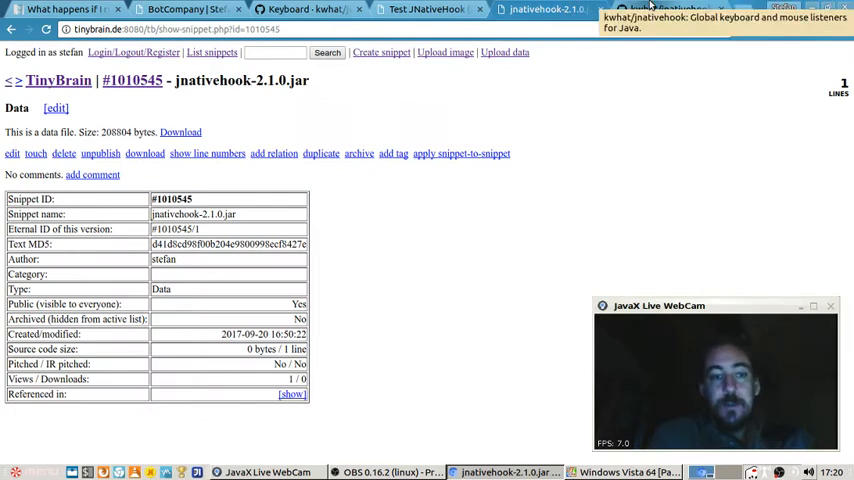
- Review the kwhat/jnativehook repository and Test JNativeHook snippet, then return to the Keyboard wiki
left_click(665, 9)
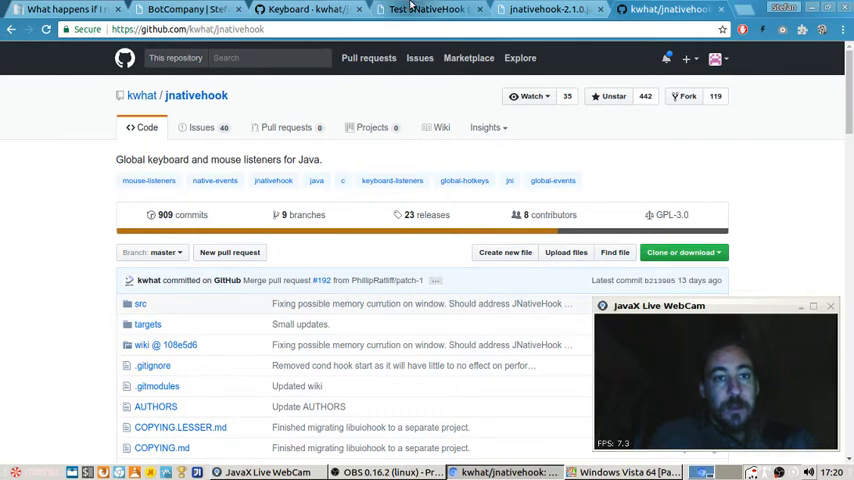
left_click(426, 9)
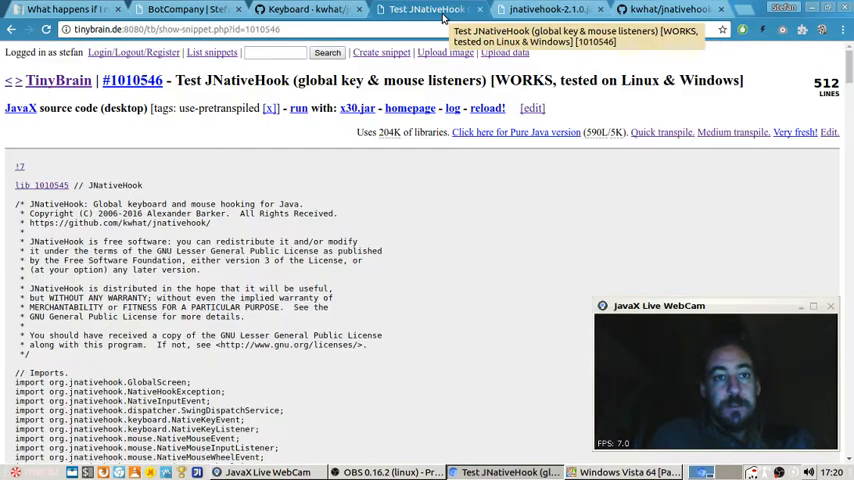
left_click(300, 9)
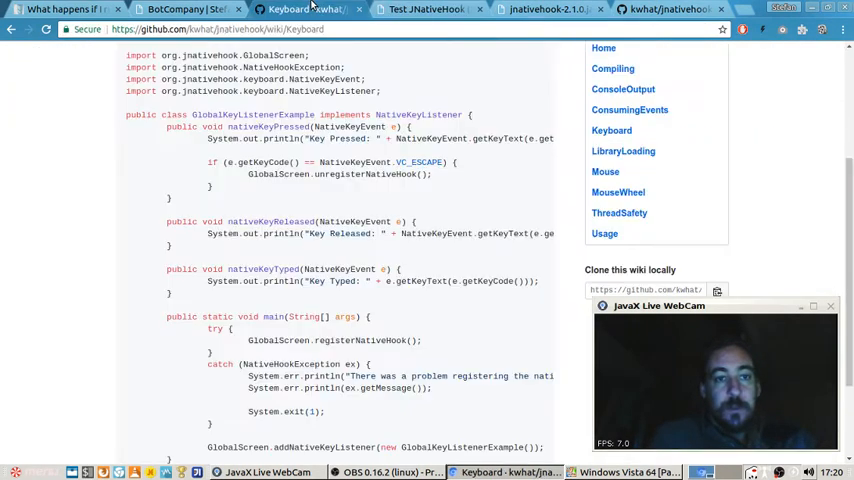
mouse_move(223, 212)
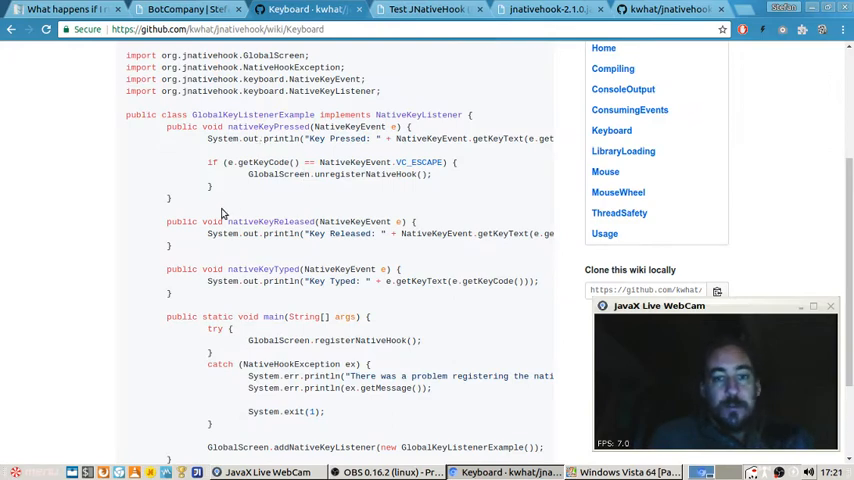
mouse_move(383, 202)
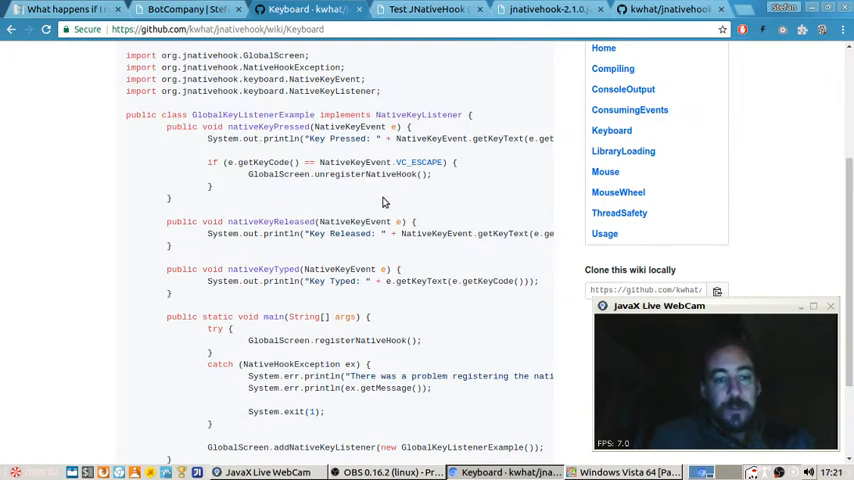
mouse_move(261, 110)
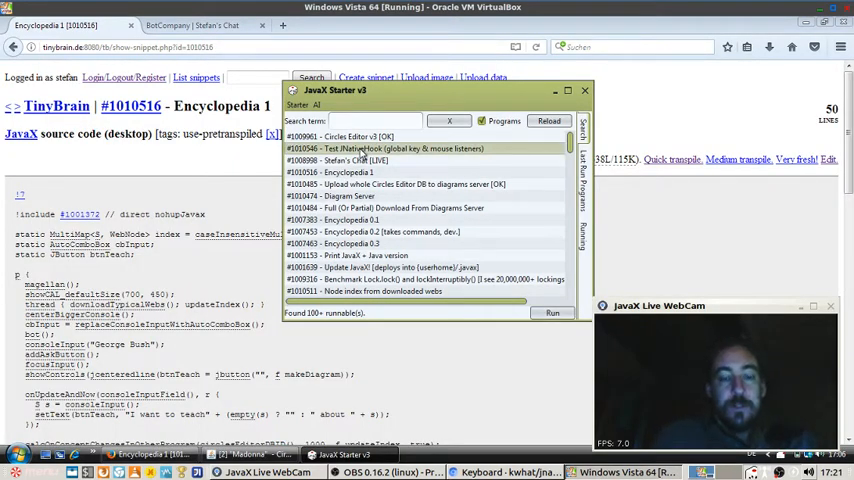
- Run snippet #1010546 Test JNativeHook from the Vista VM's JavaX Starter v3 list
left_click(553, 313)
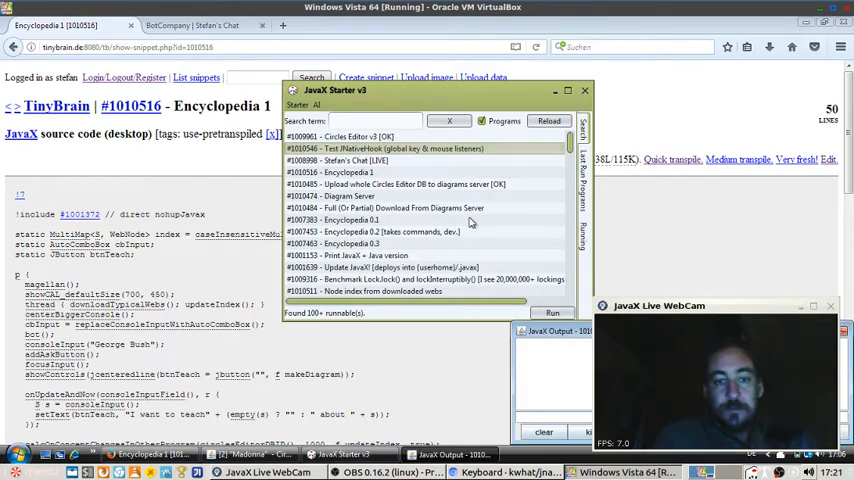
left_click(552, 312)
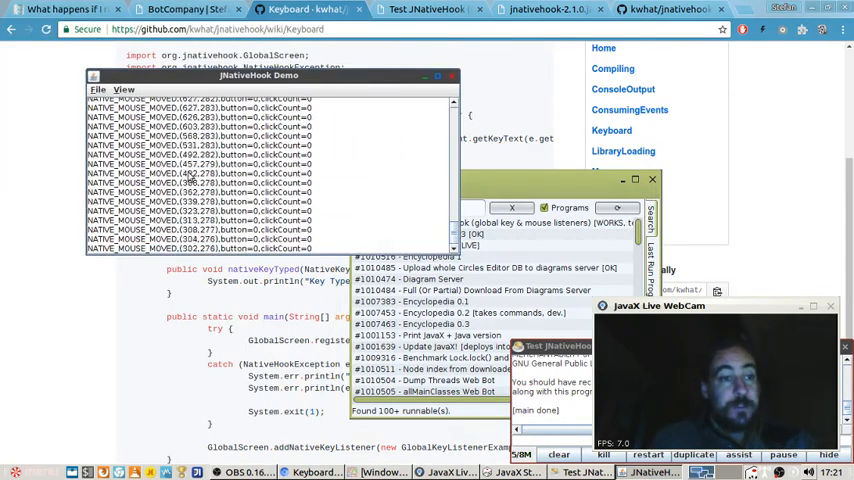
mouse_move(265, 165)
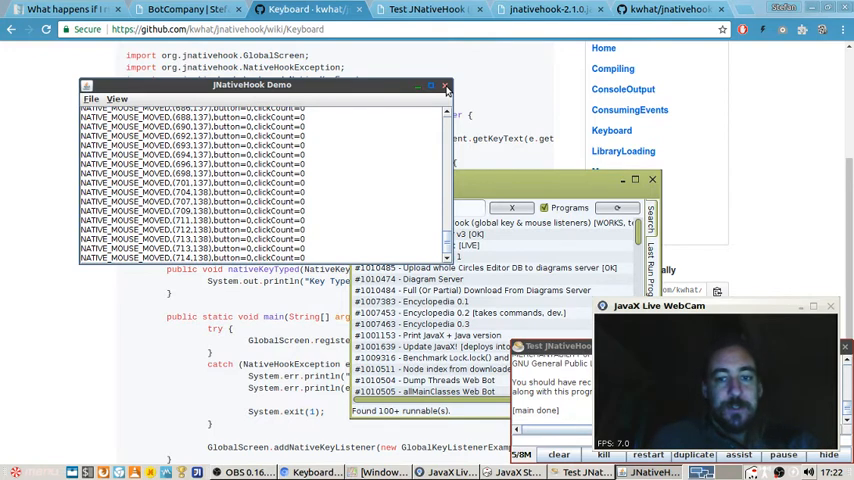
- Close the JNativeHook Demo window after logging NATIVE_MOUSE_MOVED events
left_click(445, 86)
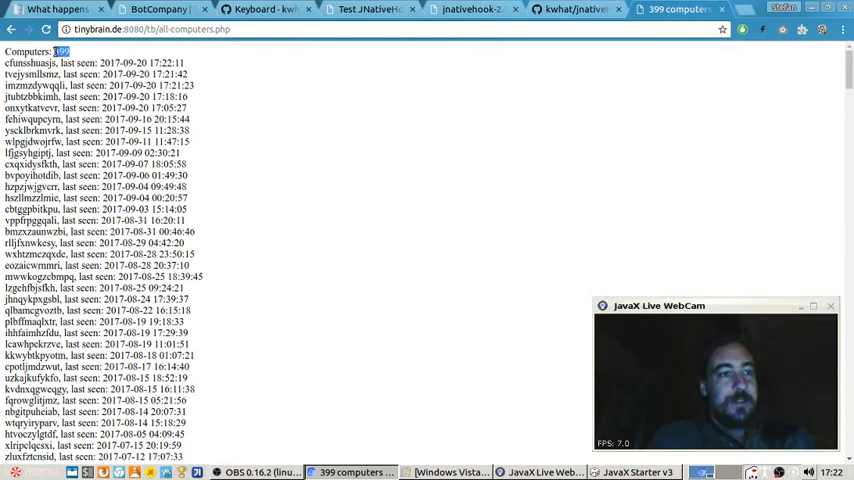
- Scroll through the all-computers page listing 399 computers and last-seen times
scroll("down", 3)
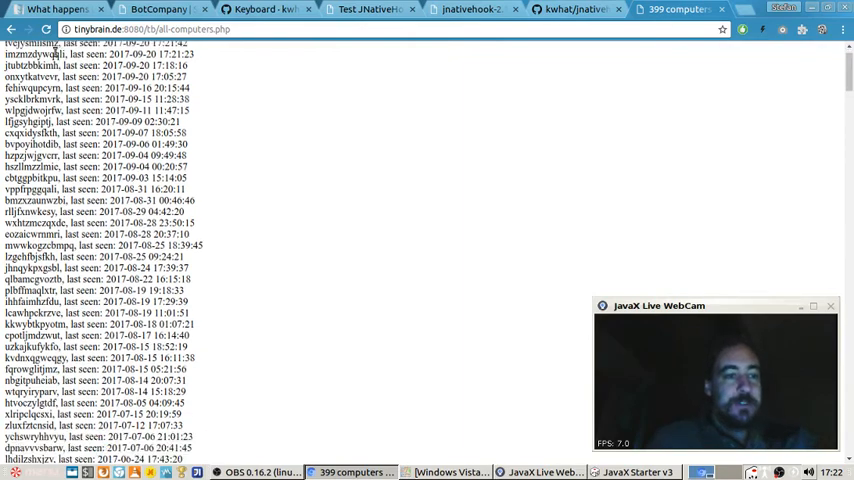
scroll("up", 3)
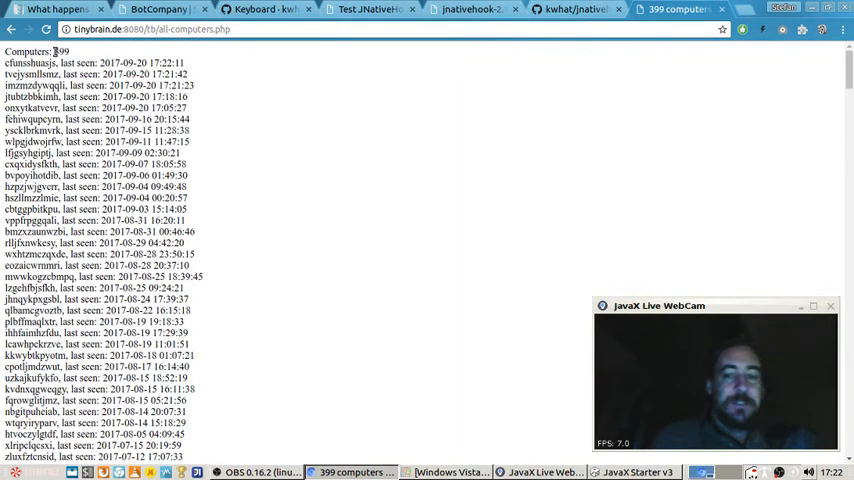